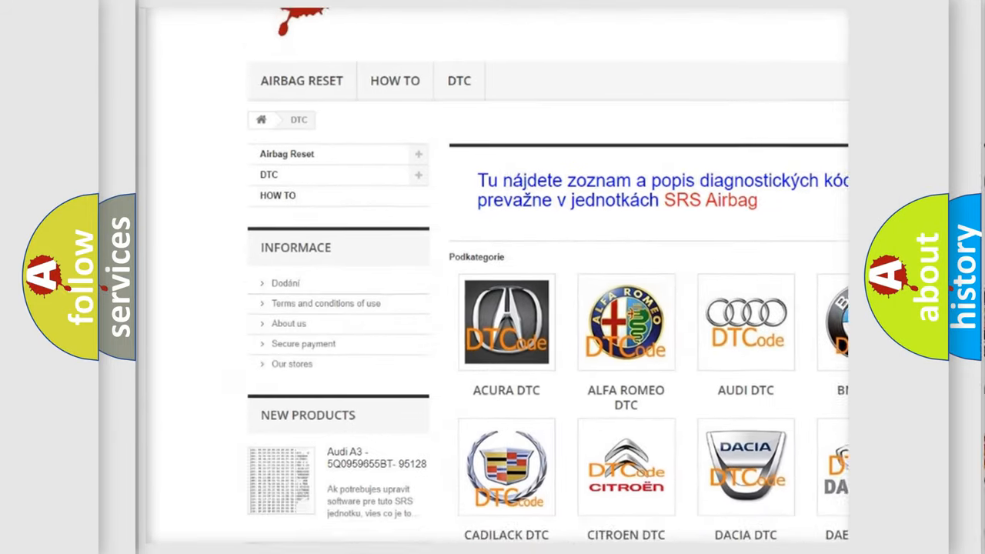
scroll(down, 3)
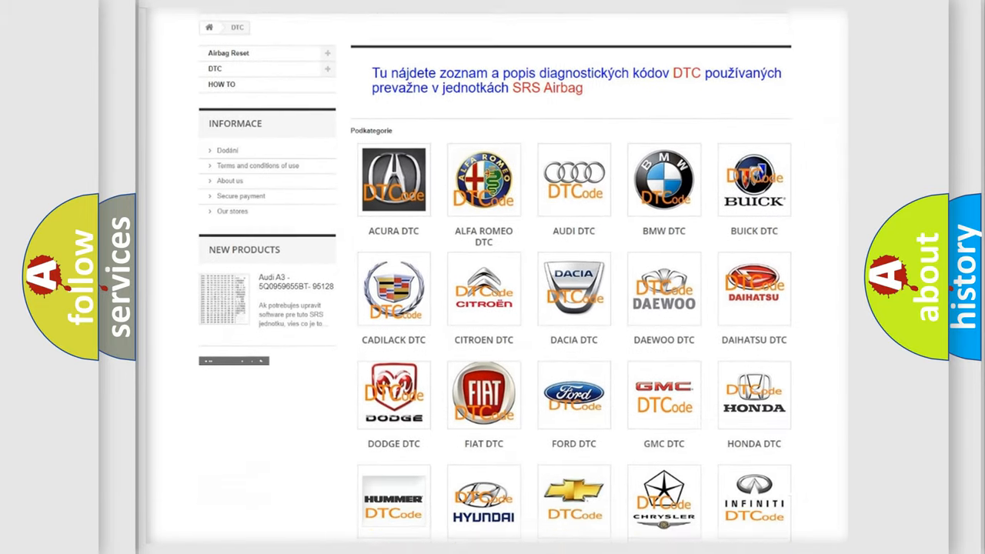
scroll(down, 3)
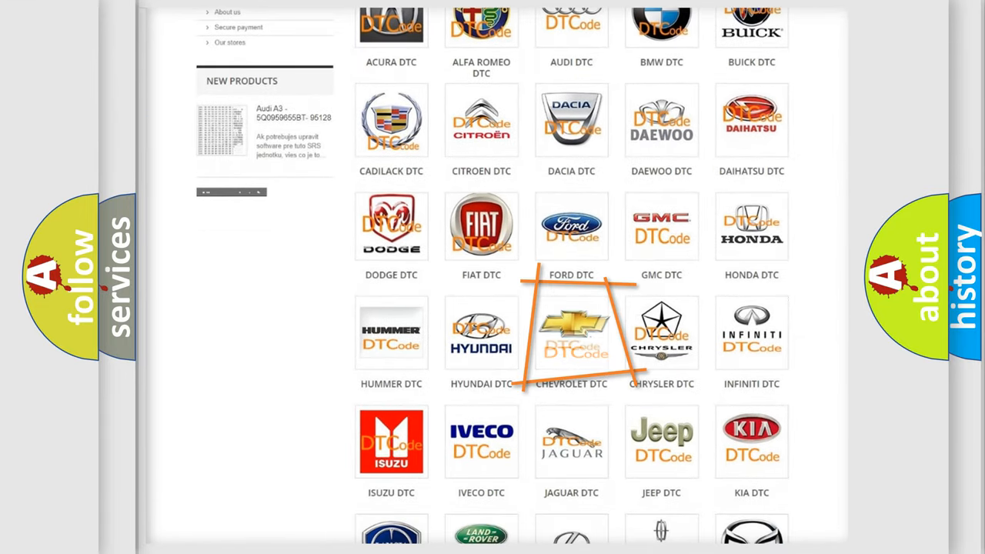